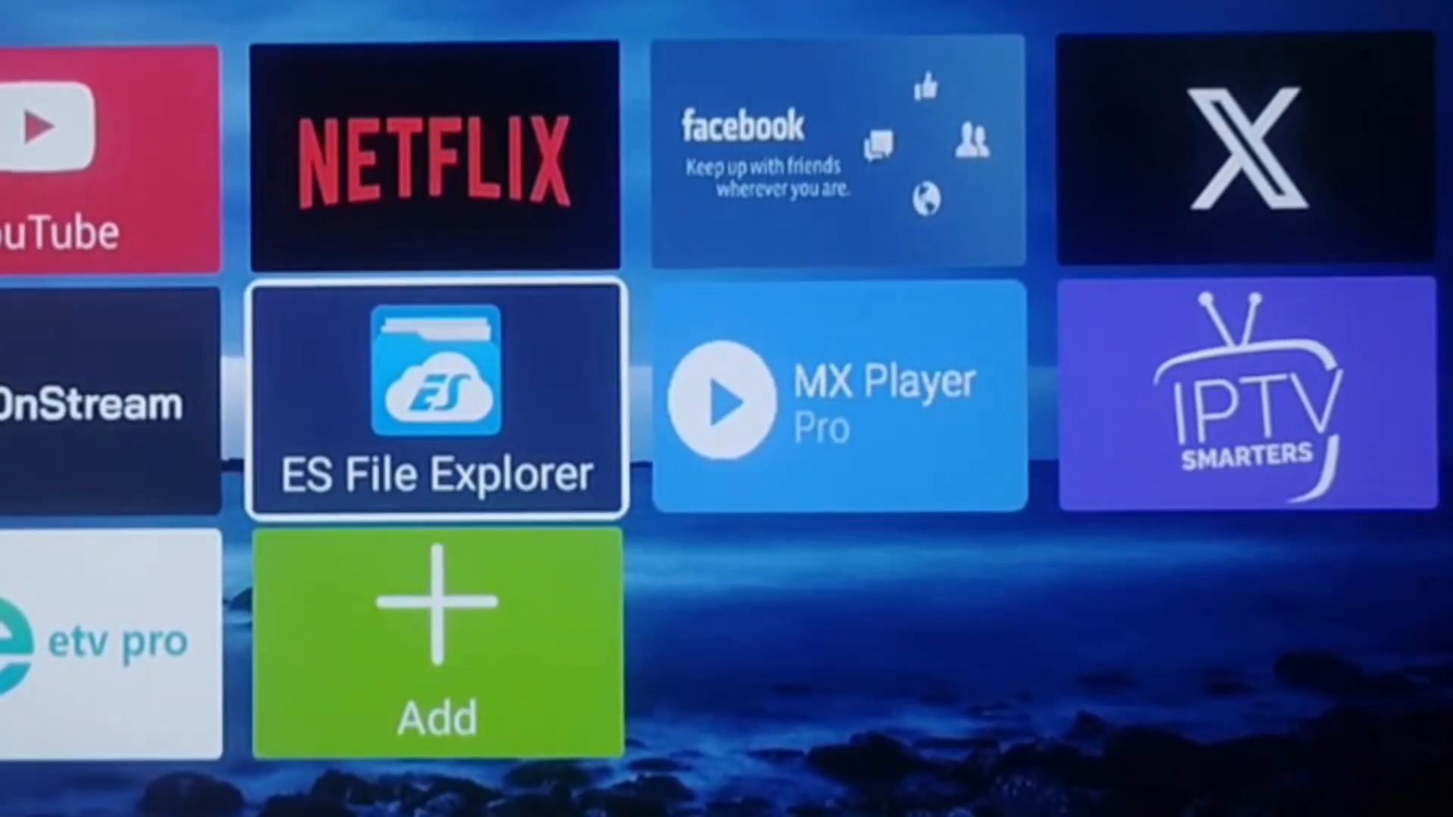
Search the launcher apps for "et" so ETV PRO tops the results.
{"action": "key", "text": "Left"}
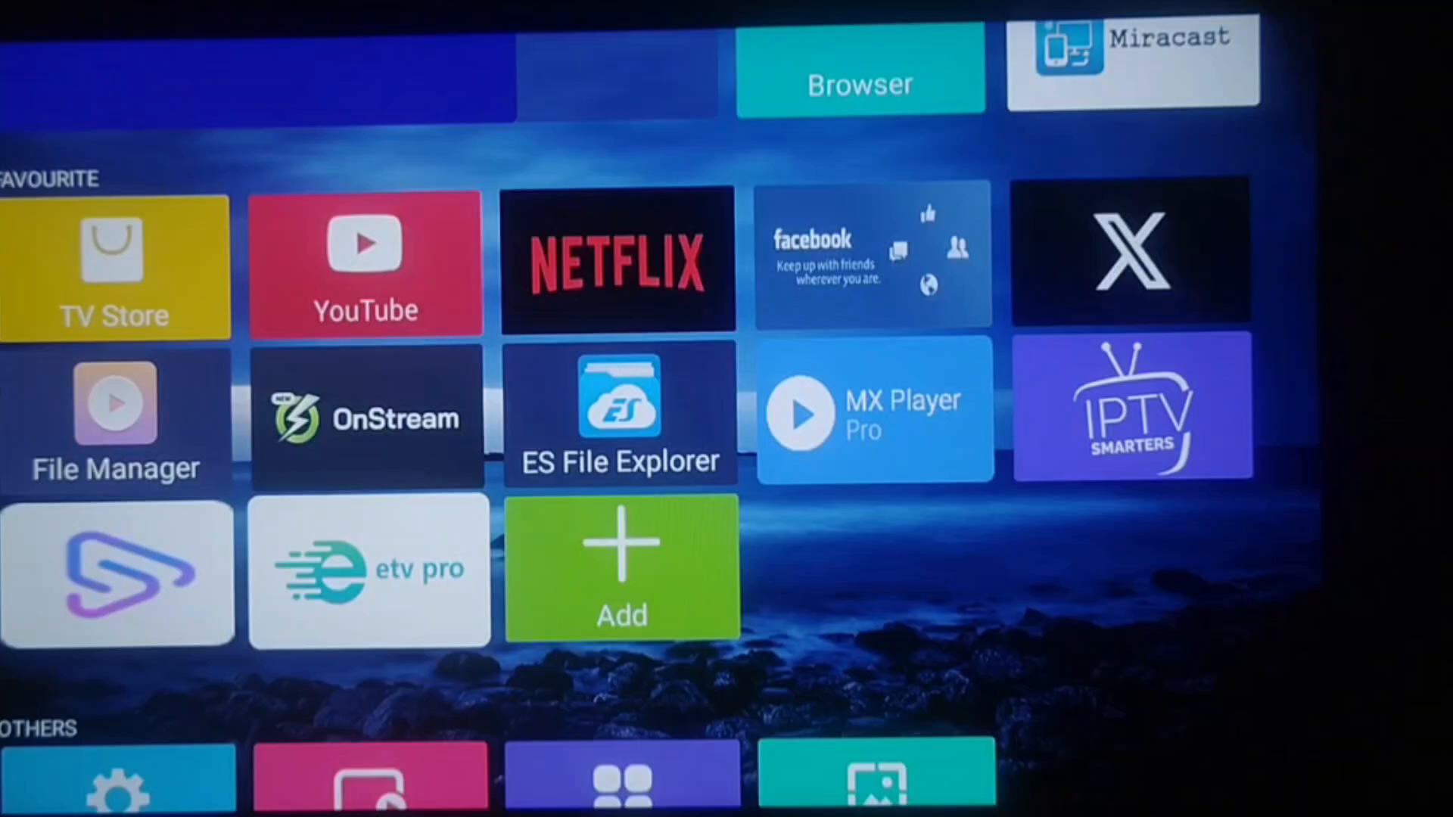
{"action": "scroll", "scroll_direction": "down", "scroll_amount": 3}
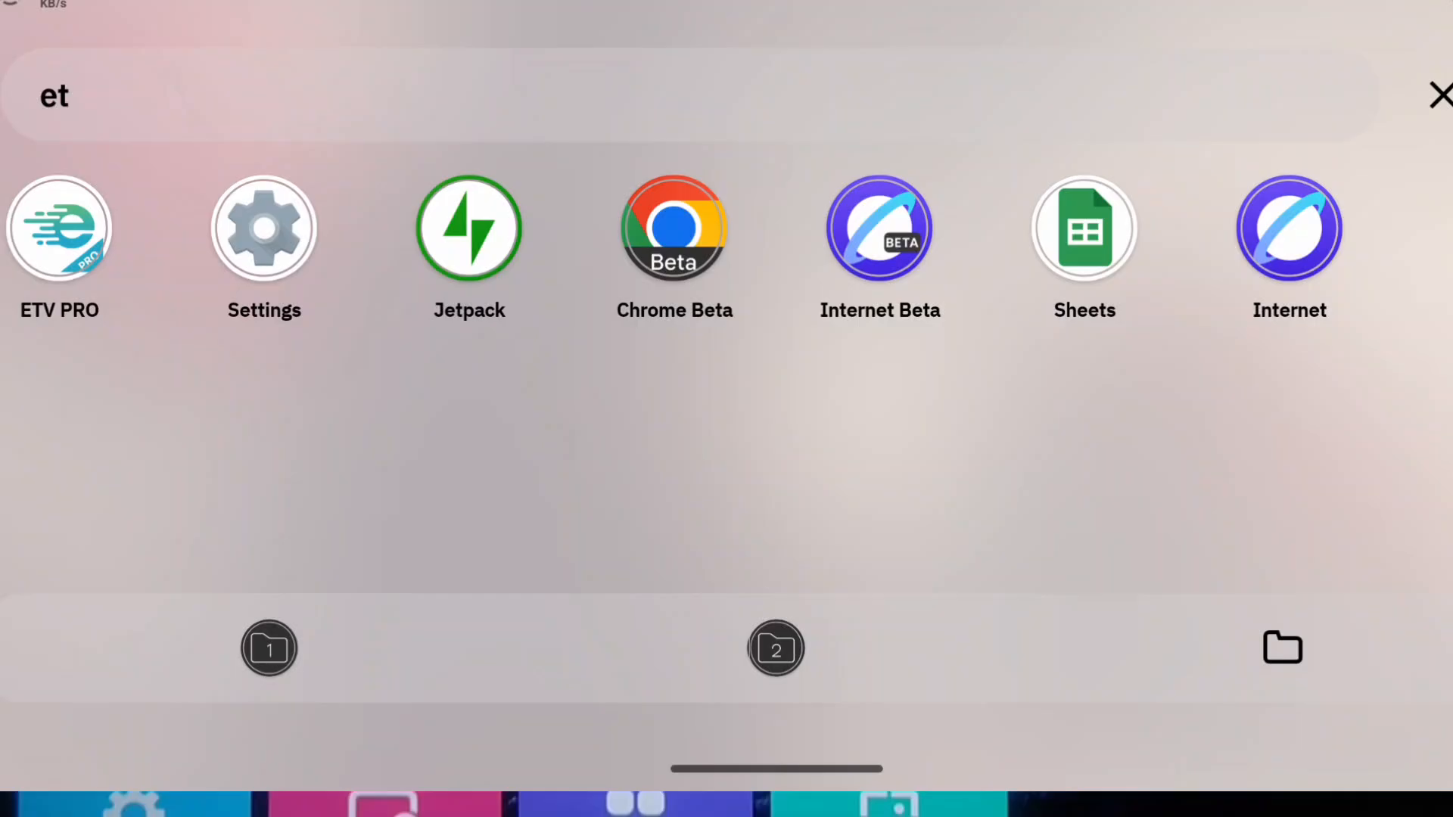
Launch ETV PRO and log in with the activation code to reach the v7.8.3 account page.
{"action": "left_click", "coordinate": [59, 227]}
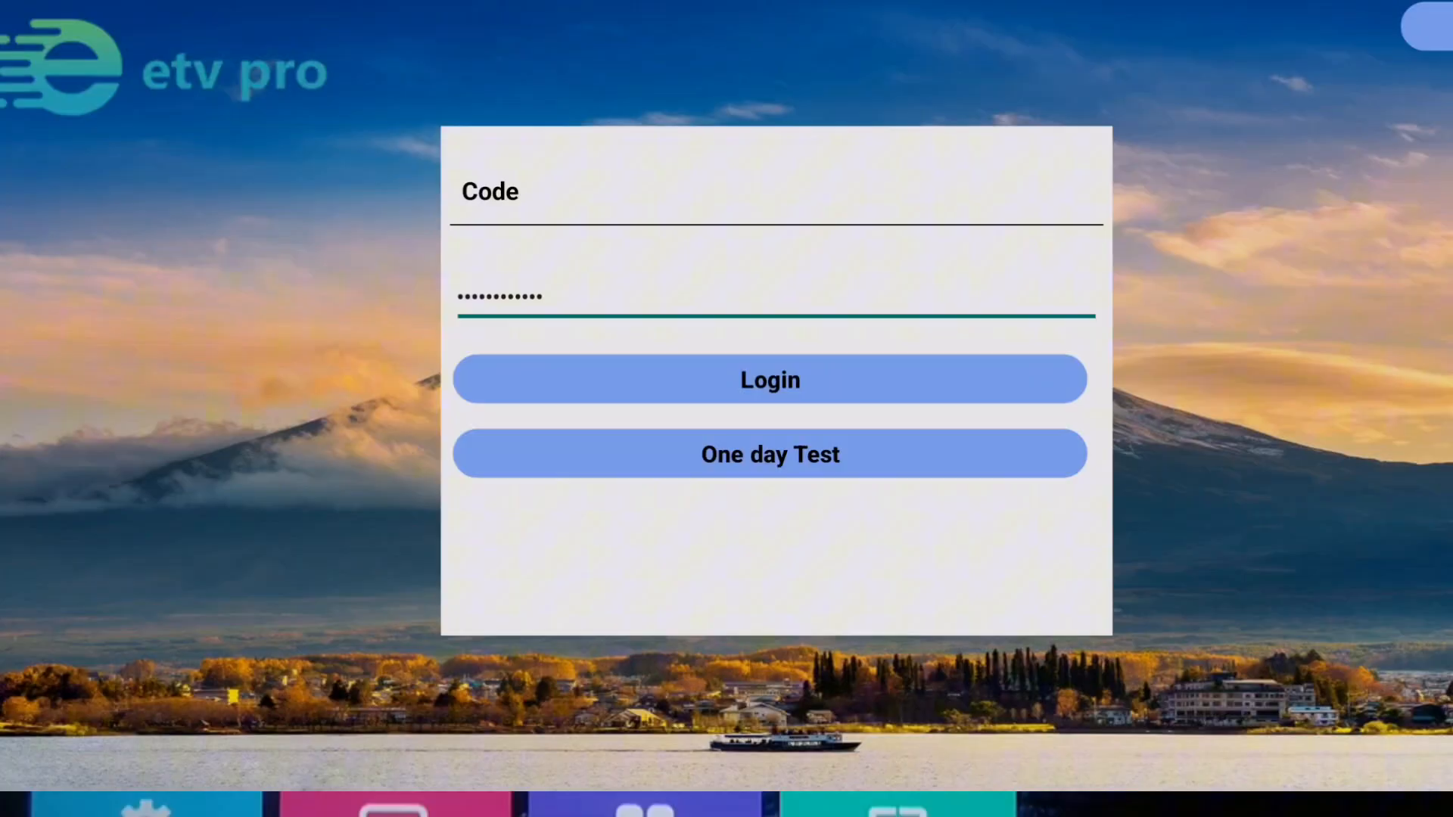
{"action": "left_click", "coordinate": [768, 379]}
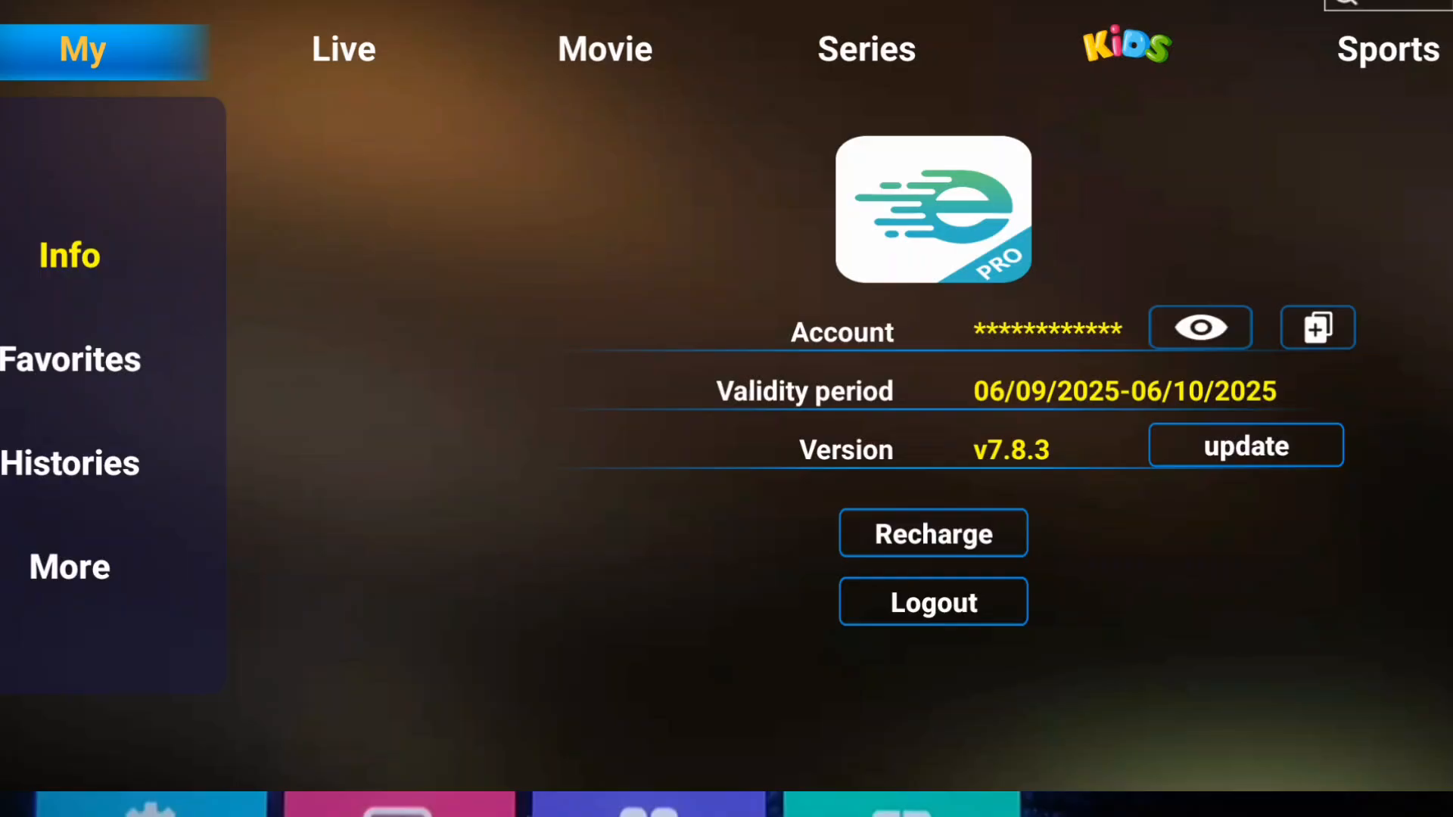
Log out of eTV Pro and select the empty ActiveCode field.
{"action": "left_click", "coordinate": [933, 602]}
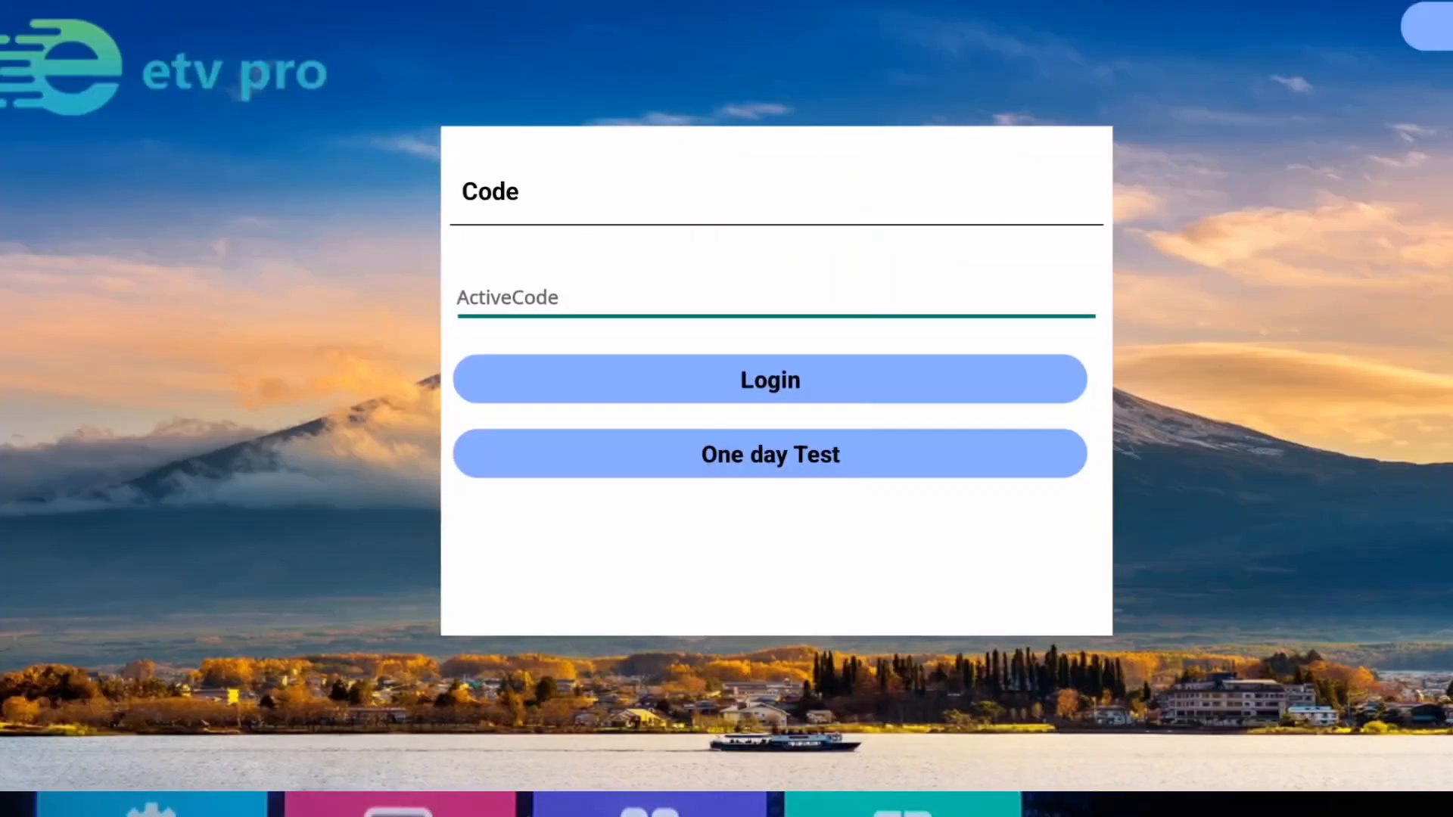
{"action": "left_click", "coordinate": [649, 297]}
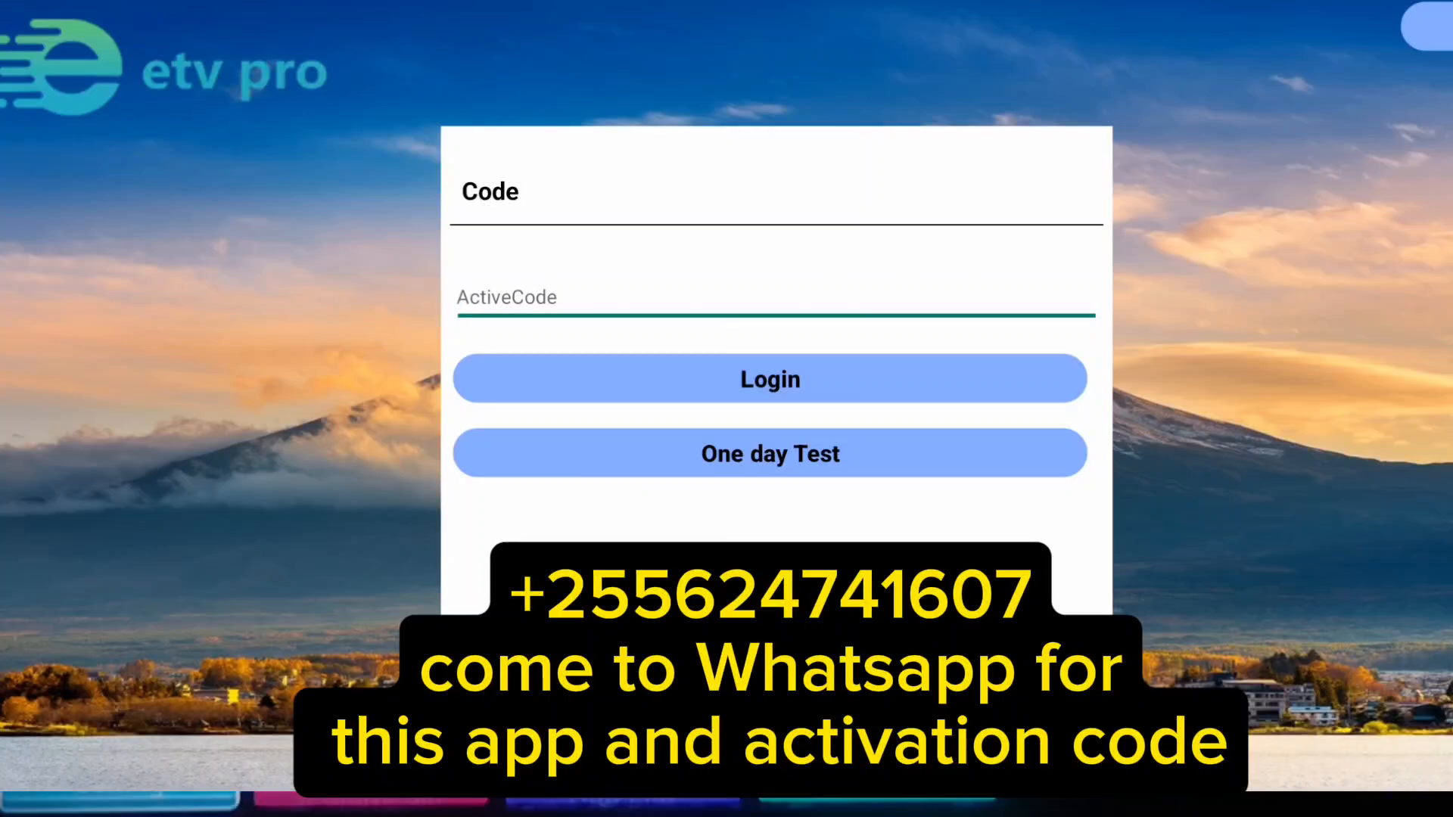
Launch IPTV Smarters Pro to its Choose Your Playlist screen with three saved playlists.
{"action": "left_click", "coordinate": [458, 298]}
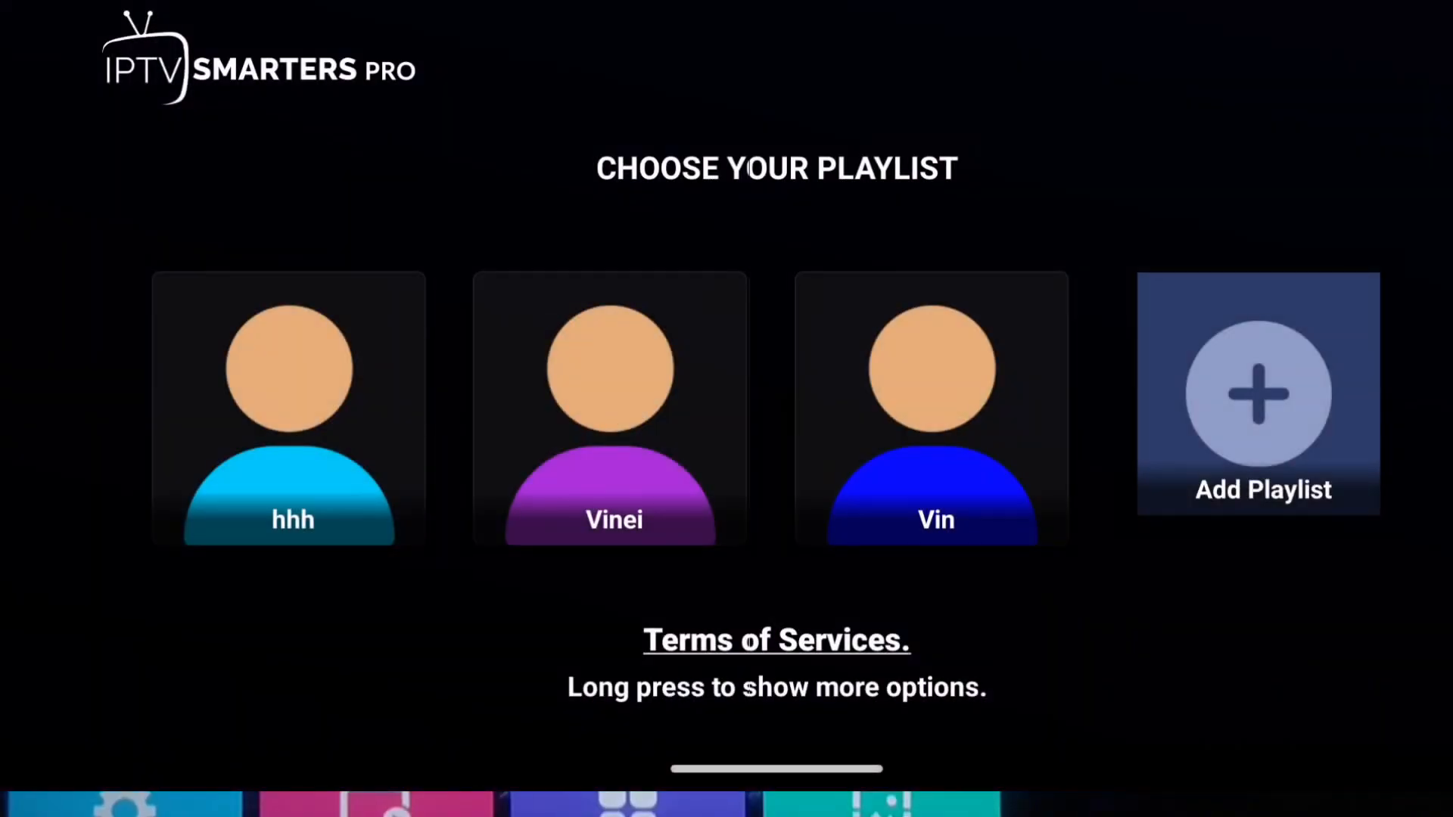
Add a new Xtreme Codes playlist to get the empty name, username, password, URL form.
{"action": "left_click", "coordinate": [1258, 394]}
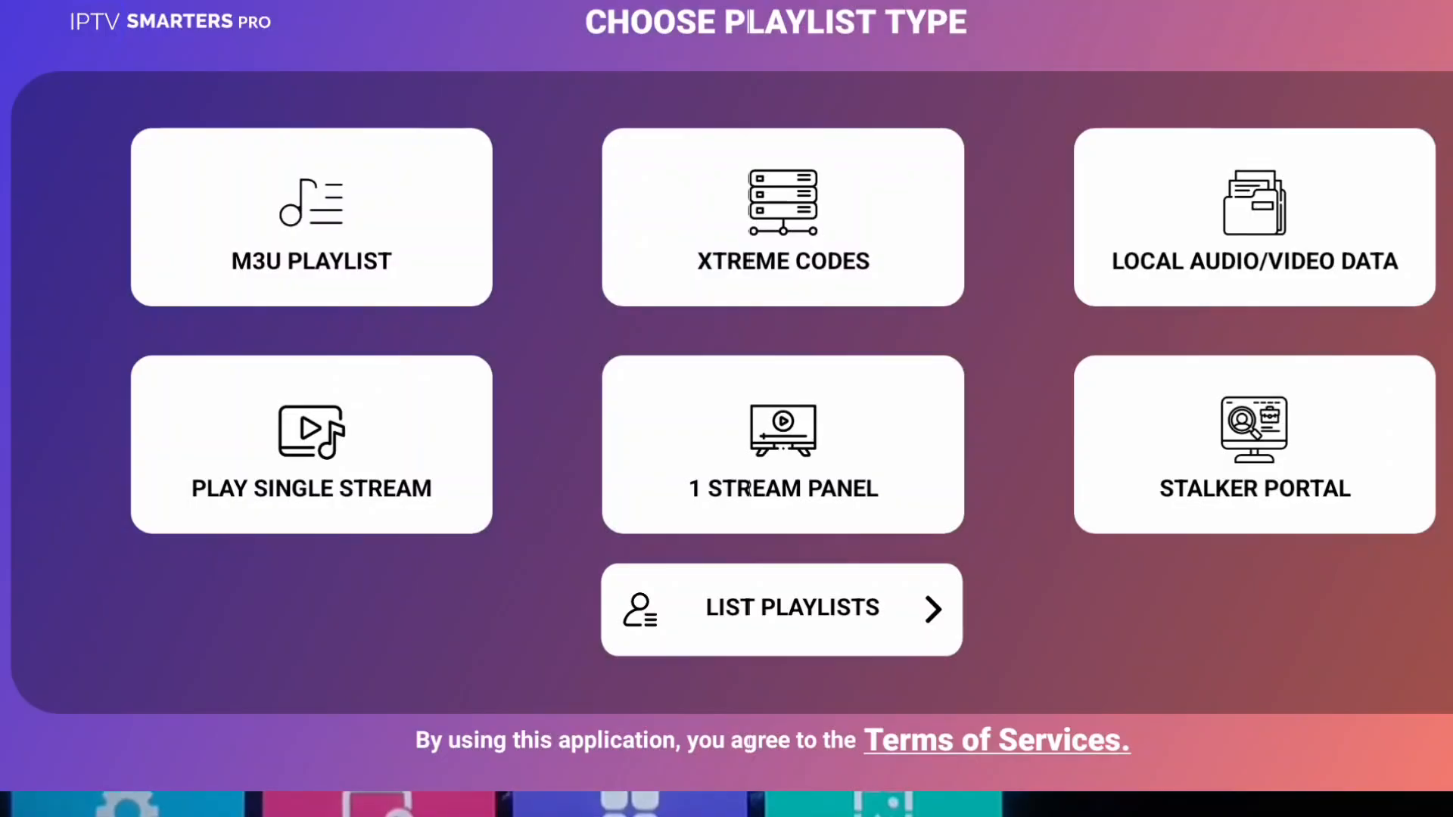
{"action": "left_click", "coordinate": [311, 216]}
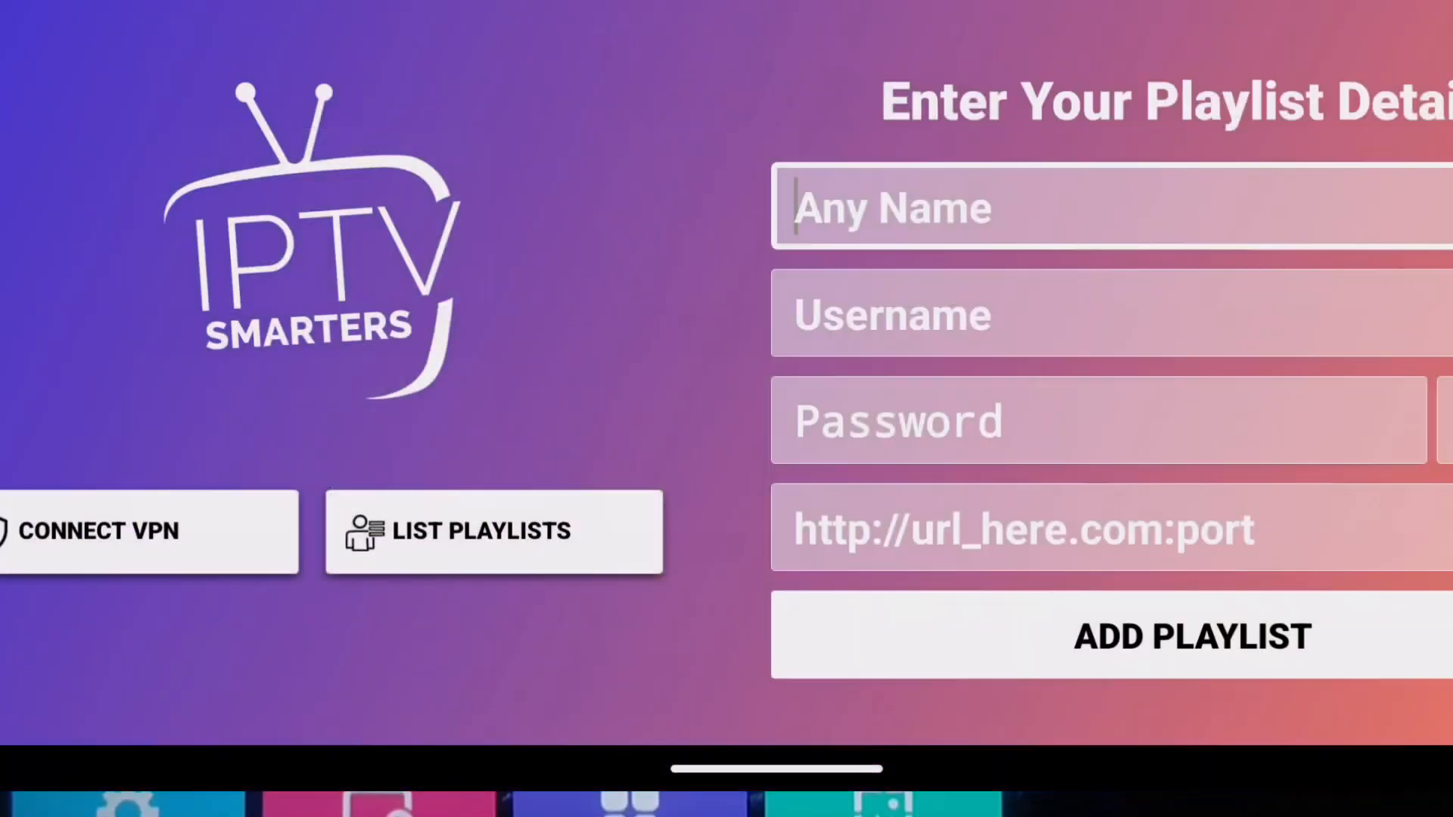